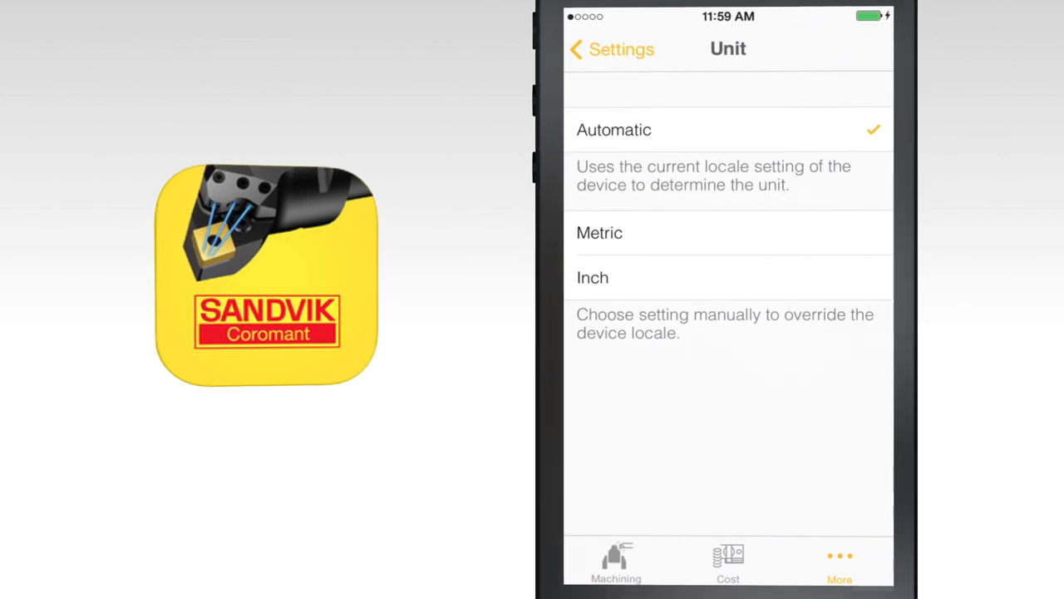
Show the empty Machining form with metal removal rate 0.000 in3/min in inch units.
{"action": "left_click", "coordinate": [728, 233]}
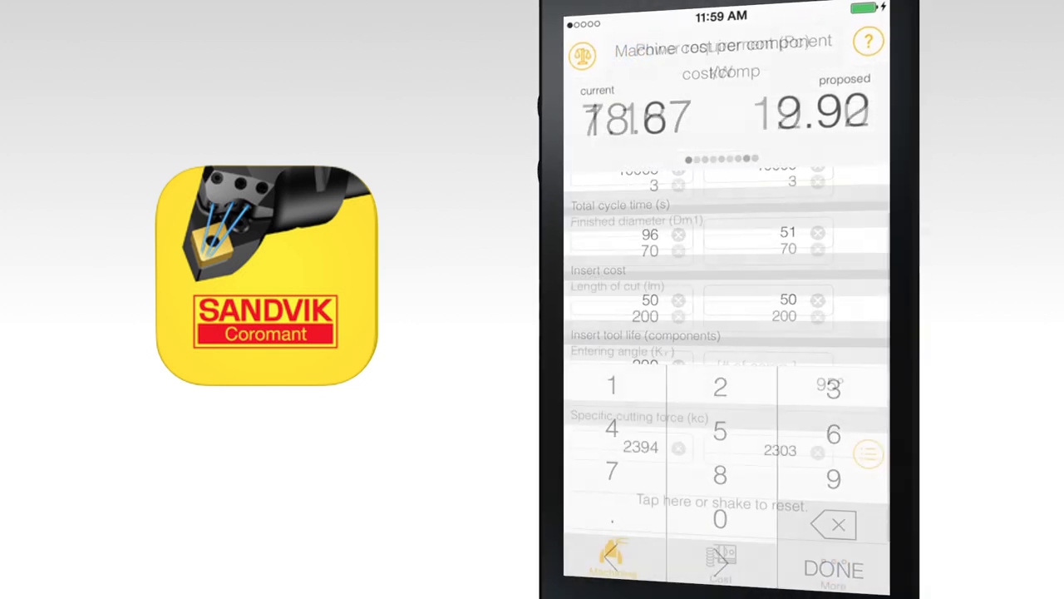
{"action": "left_click", "coordinate": [834, 570]}
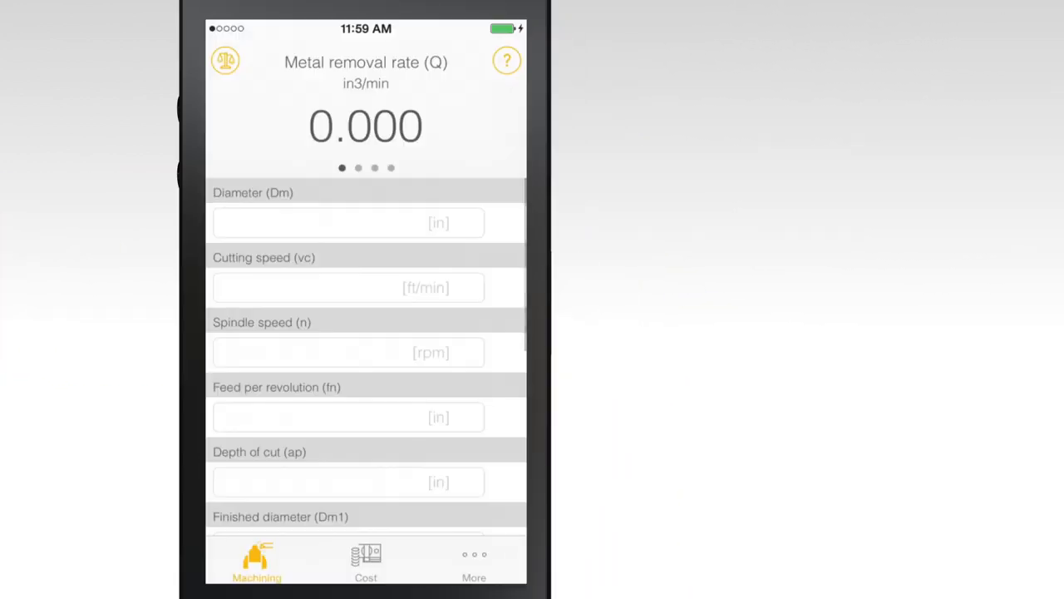
Set the Unit setting to Metric instead of the device locale.
{"action": "left_click", "coordinate": [474, 561]}
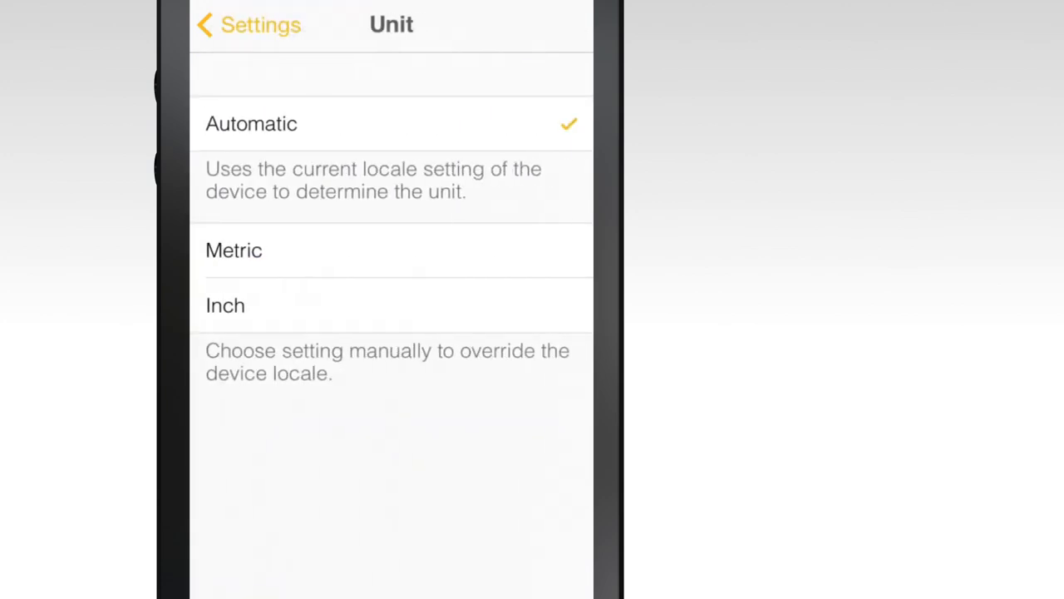
{"action": "left_click", "coordinate": [233, 251]}
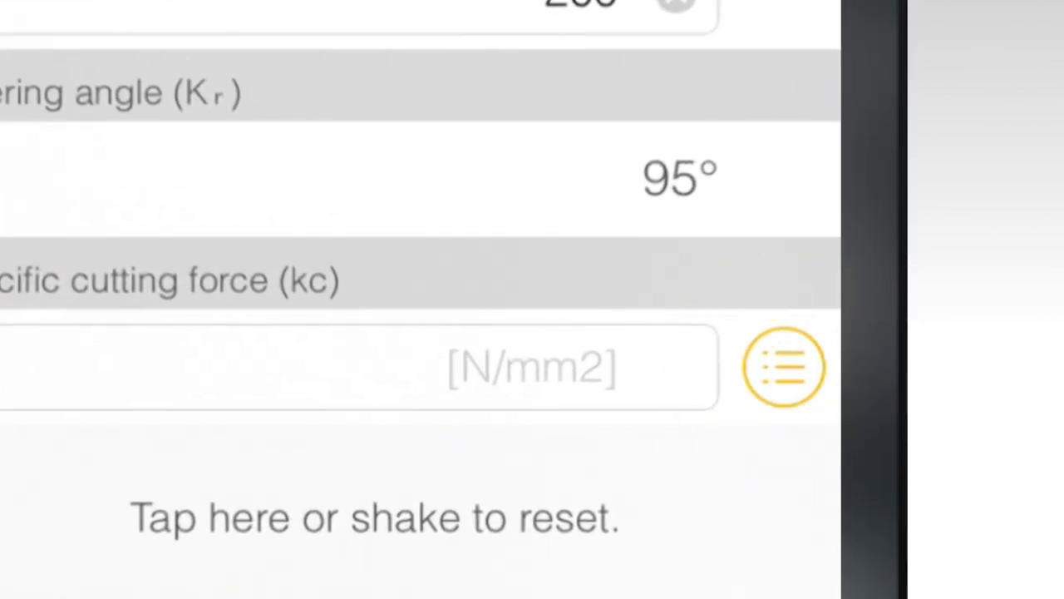
Choose the workpiece material so specific cutting force fills in as 2394.
{"action": "left_click", "coordinate": [782, 367]}
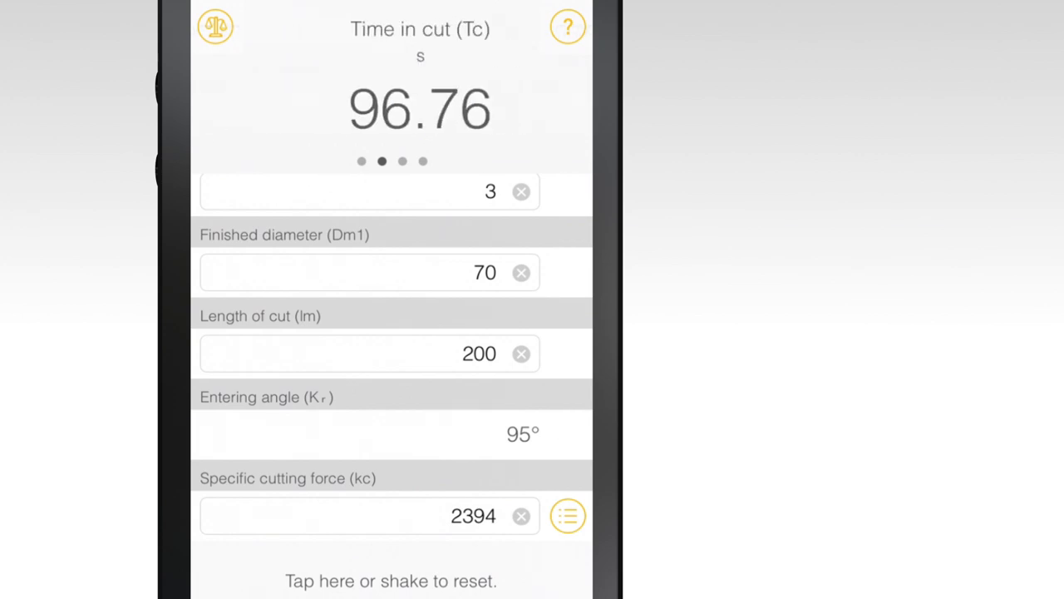
Swipe the result header to the Time in cut page showing 96.76 s.
{"action": "scroll", "scroll_direction": "left", "scroll_amount": 3}
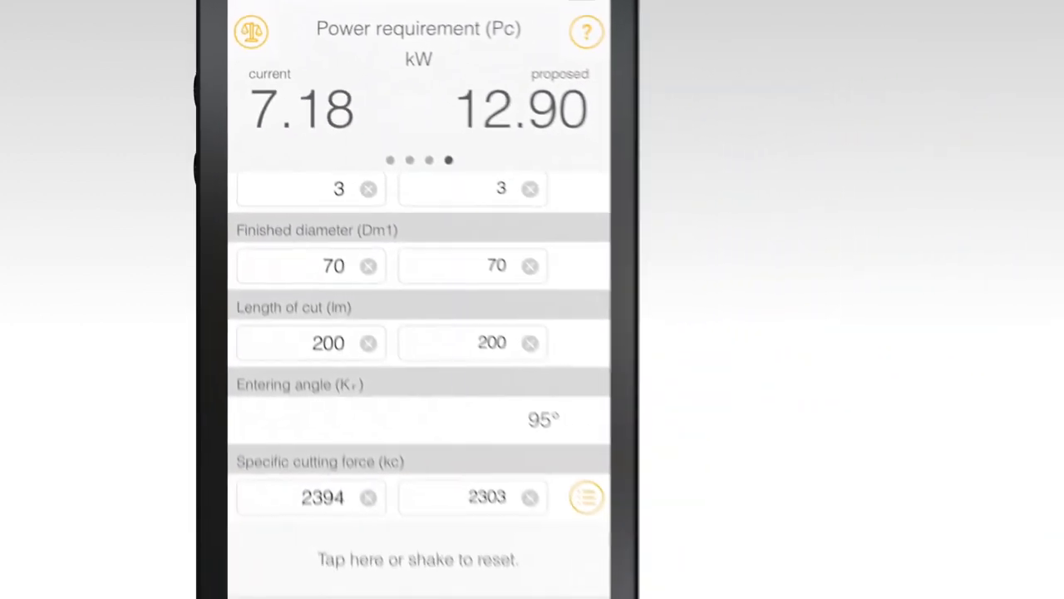
Review power requirement 7.18 kW current versus 12.90 kW proposed, then switch to the Cost calculator.
{"action": "scroll", "scroll_direction": "down", "scroll_amount": 3}
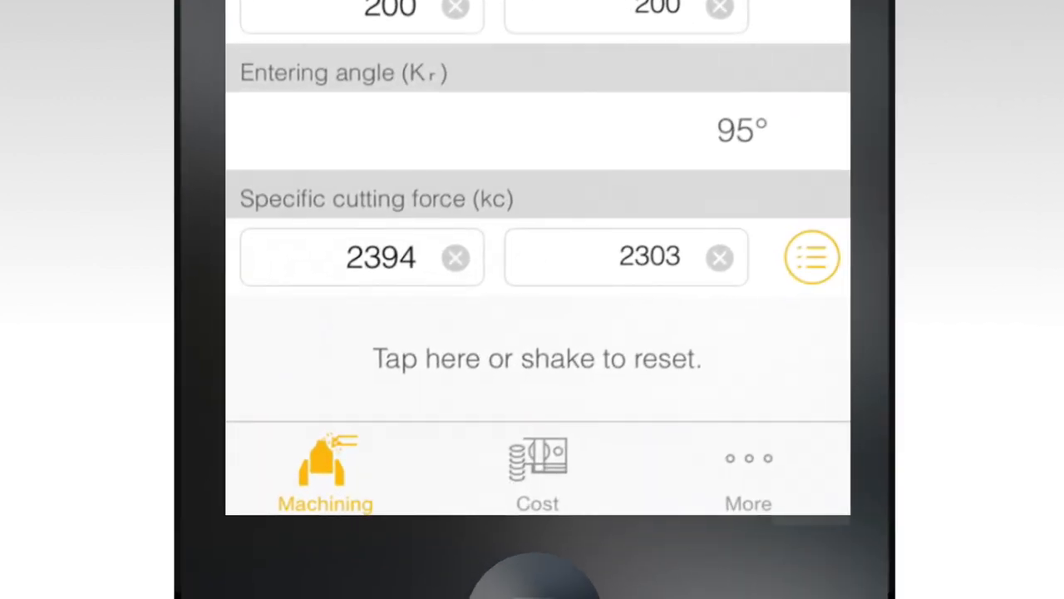
{"action": "left_click", "coordinate": [537, 469]}
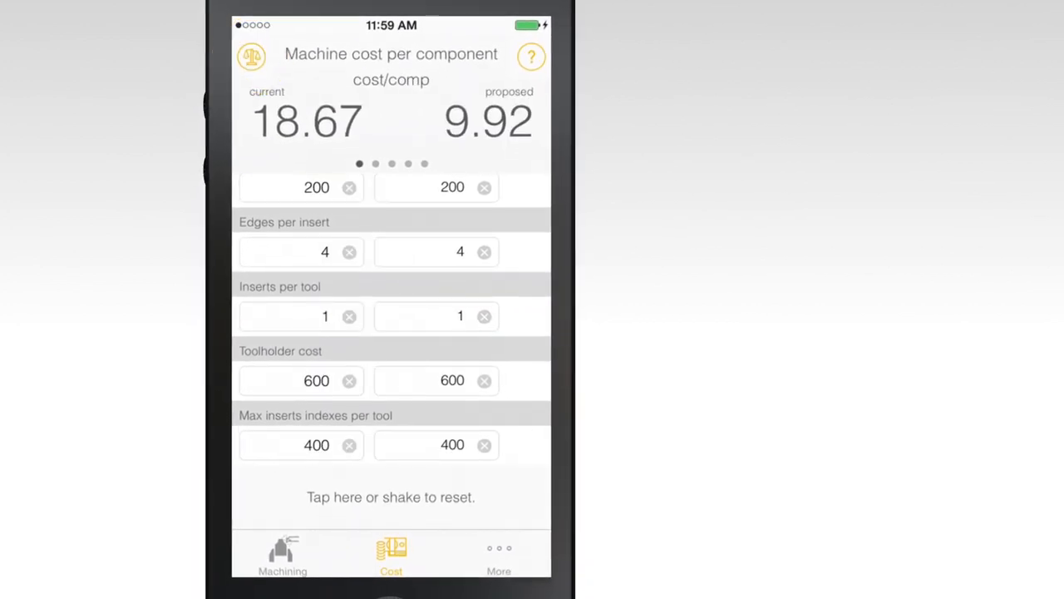
Swipe through machine cost (18.67 vs 9.92) and total cost (18.74 vs 9.99), then open More.
{"action": "scroll", "scroll_direction": "left", "scroll_amount": 3}
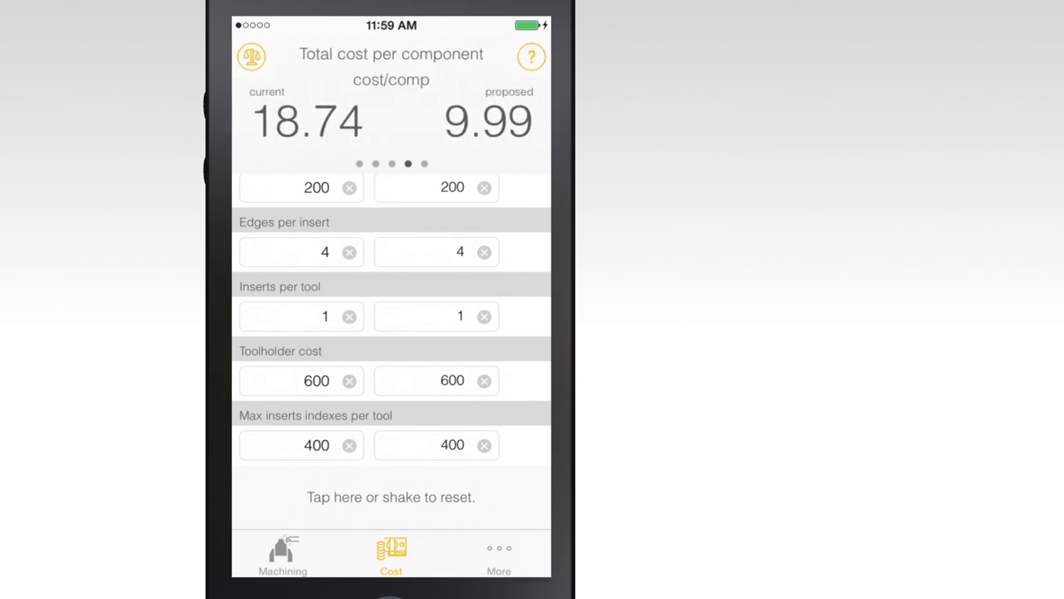
{"action": "scroll", "scroll_direction": "left", "scroll_amount": 3}
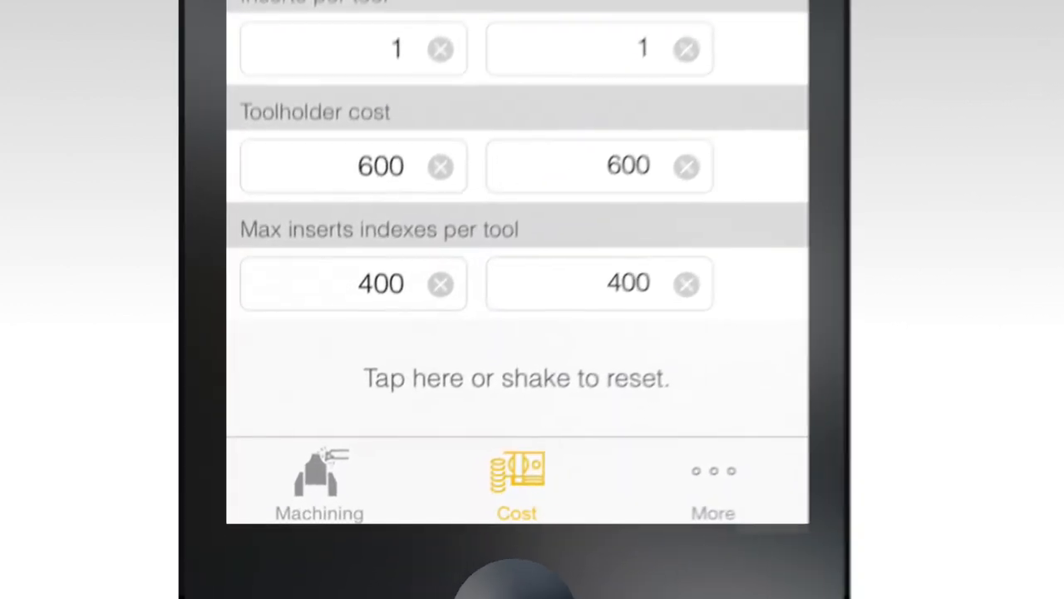
{"action": "left_click", "coordinate": [713, 483]}
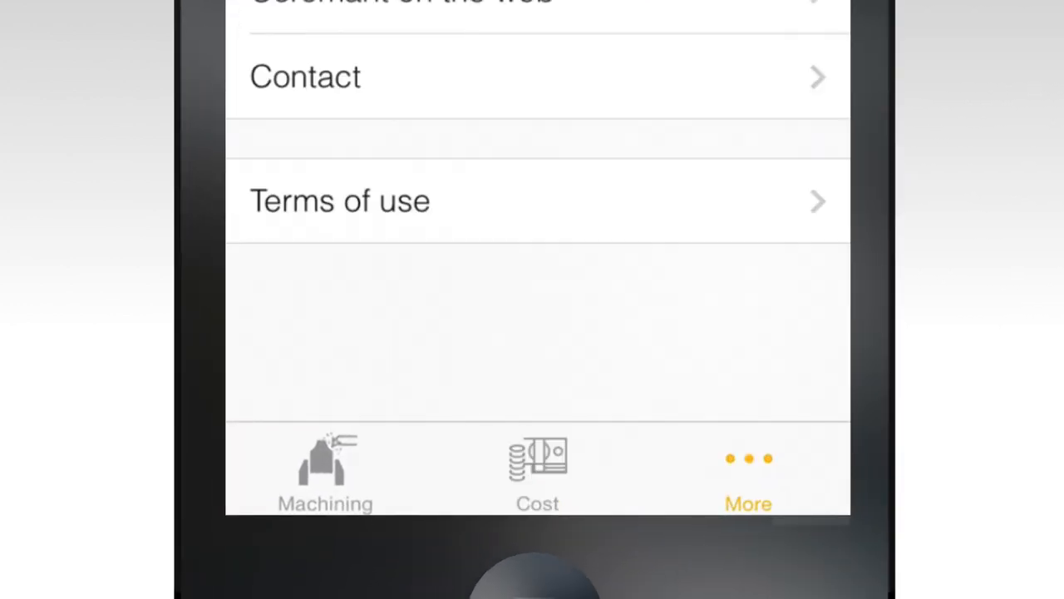